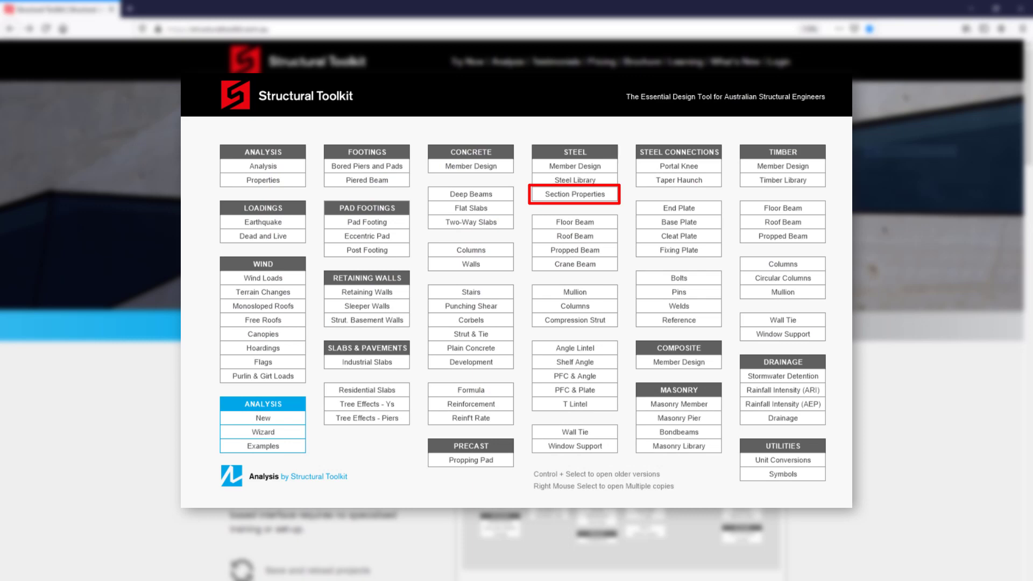
Show the Desktop module menu listing the steel design tools.
click(573, 193)
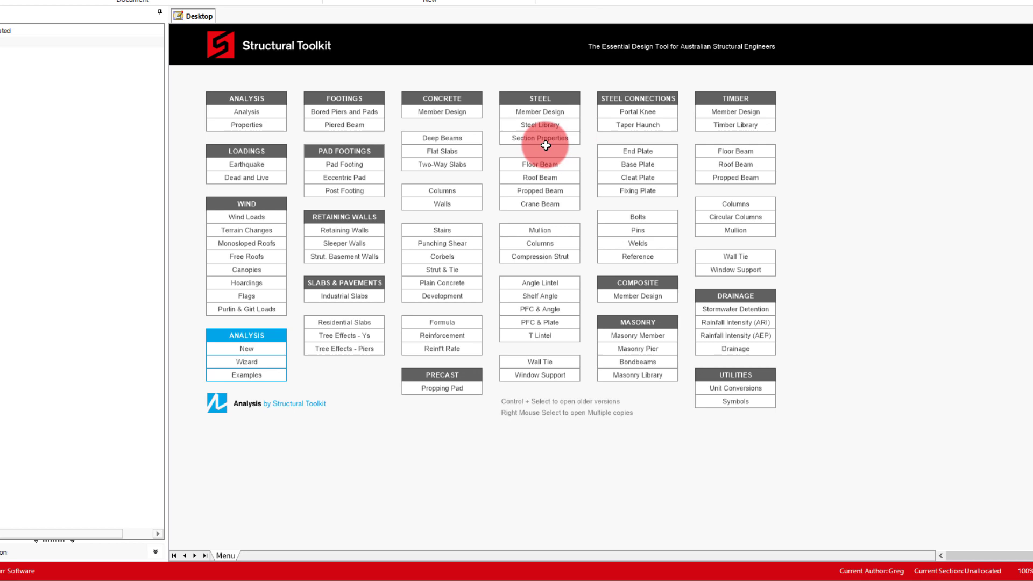
Start a new Section Properties document, accepting the default name SP01.
click(540, 139)
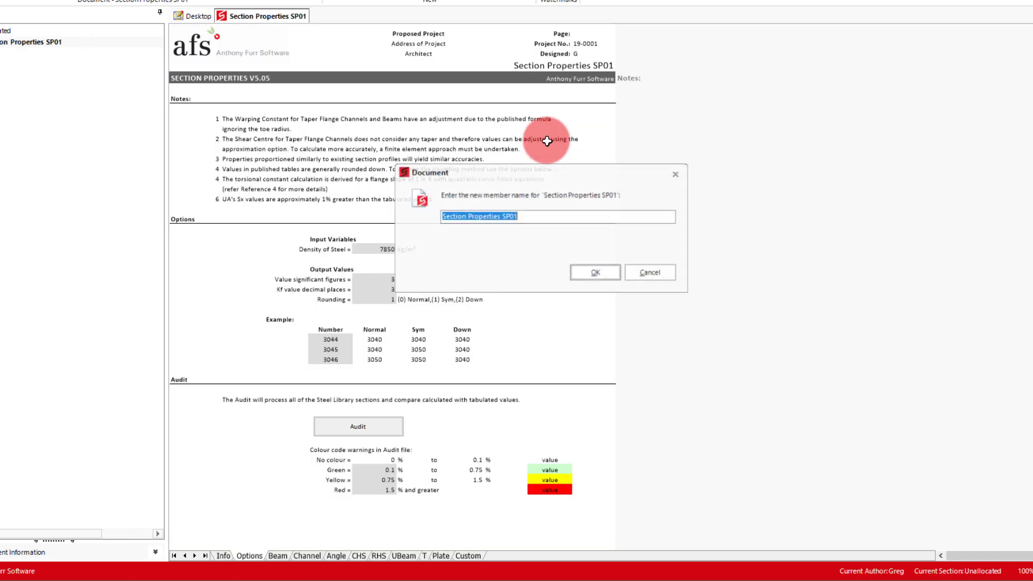
click(647, 272)
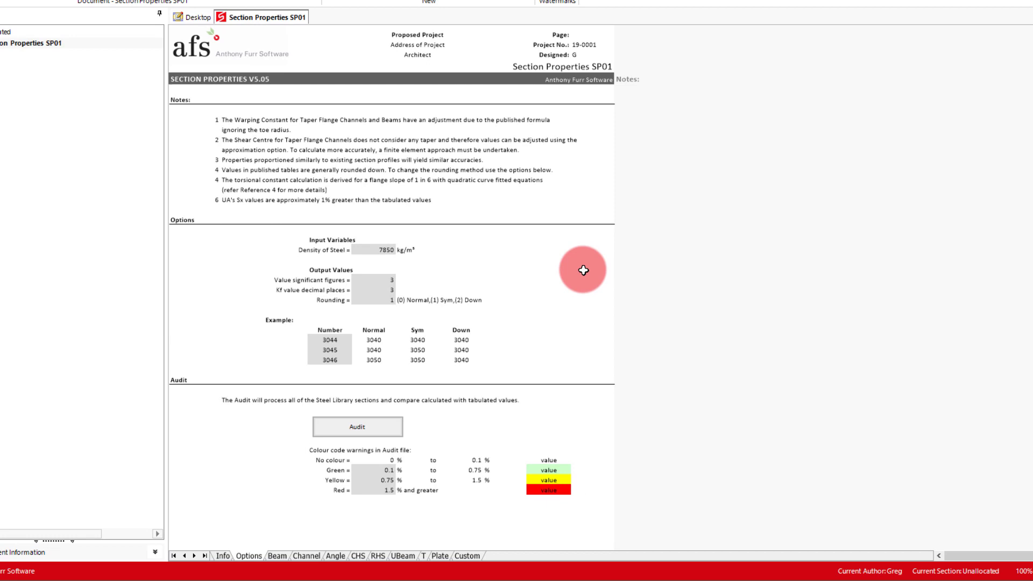
mouse_move(586, 274)
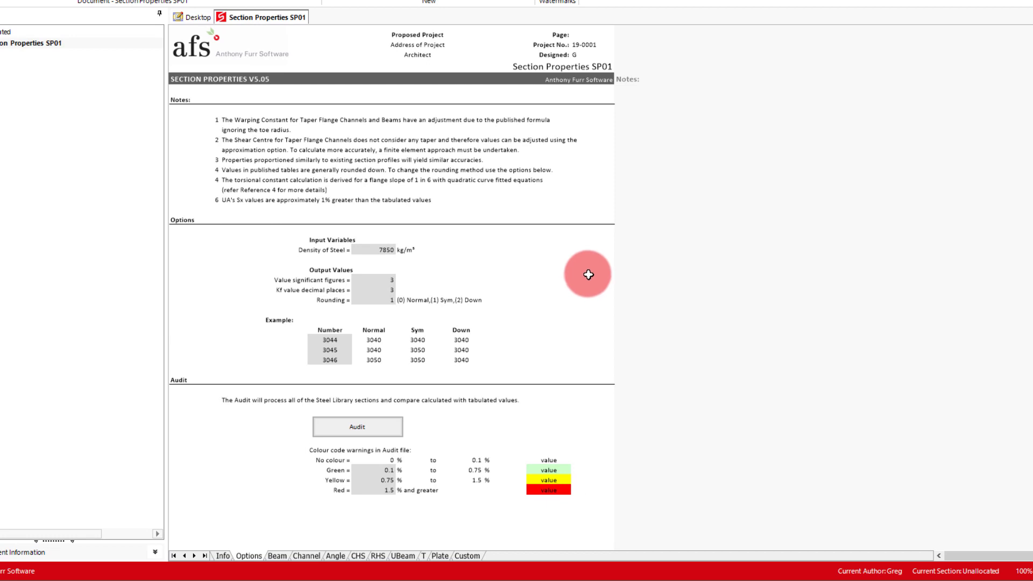
On the UBeam sheet give the section a 100 mm bottom flange with Tapered flanges set to N.
click(278, 556)
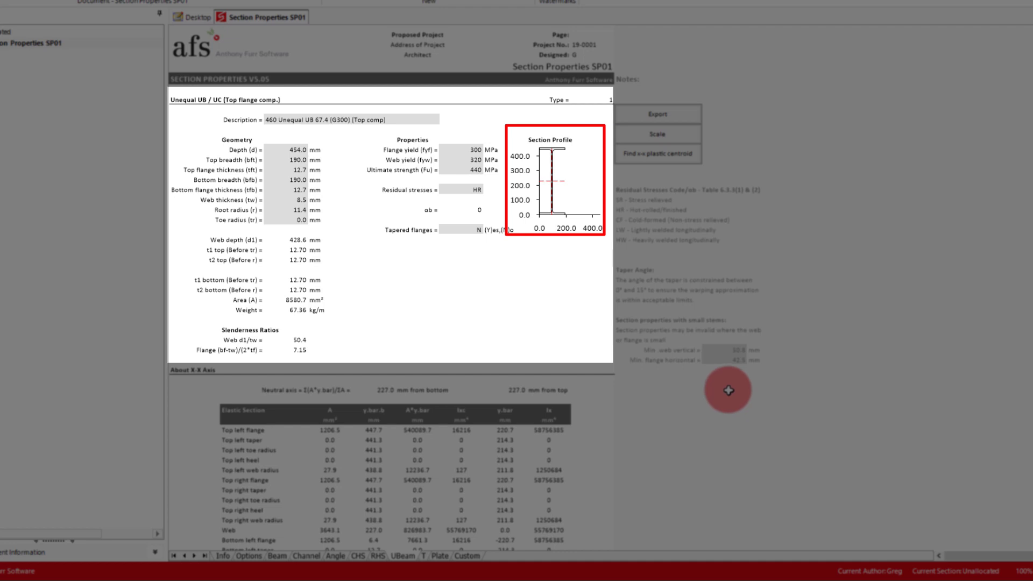
mouse_move(423, 300)
text(100)
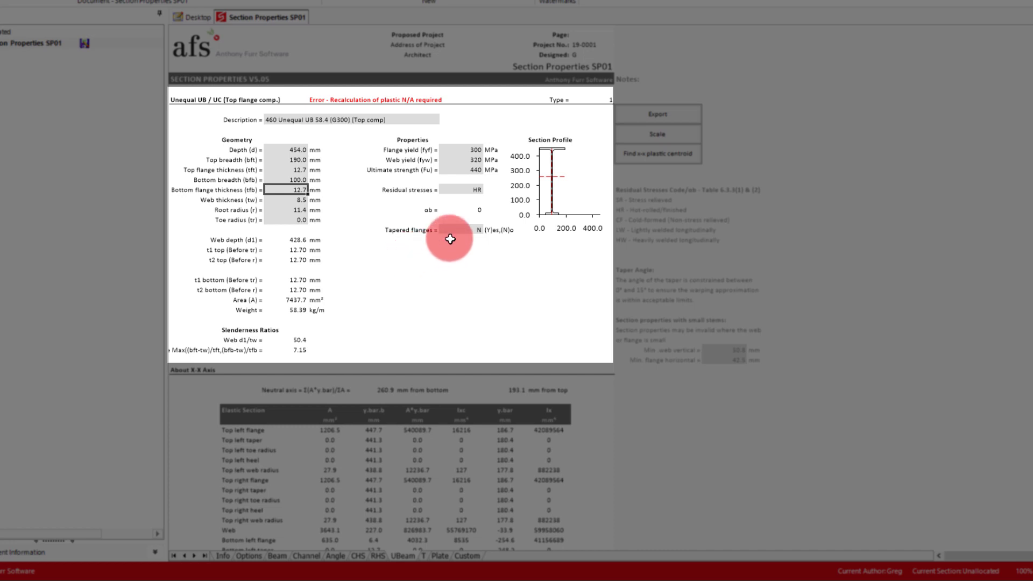
click(461, 229)
text(Y)
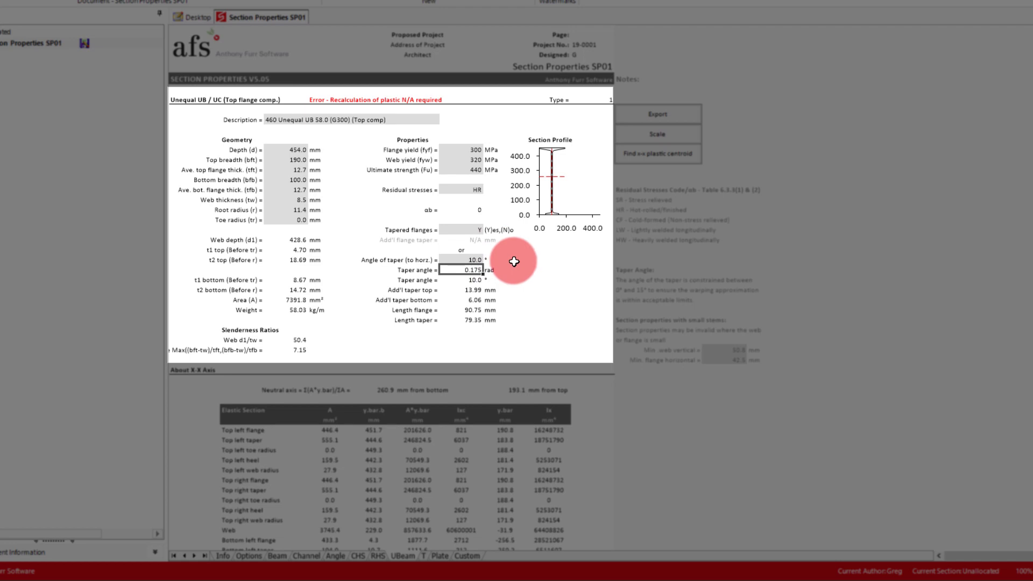
click(486, 229)
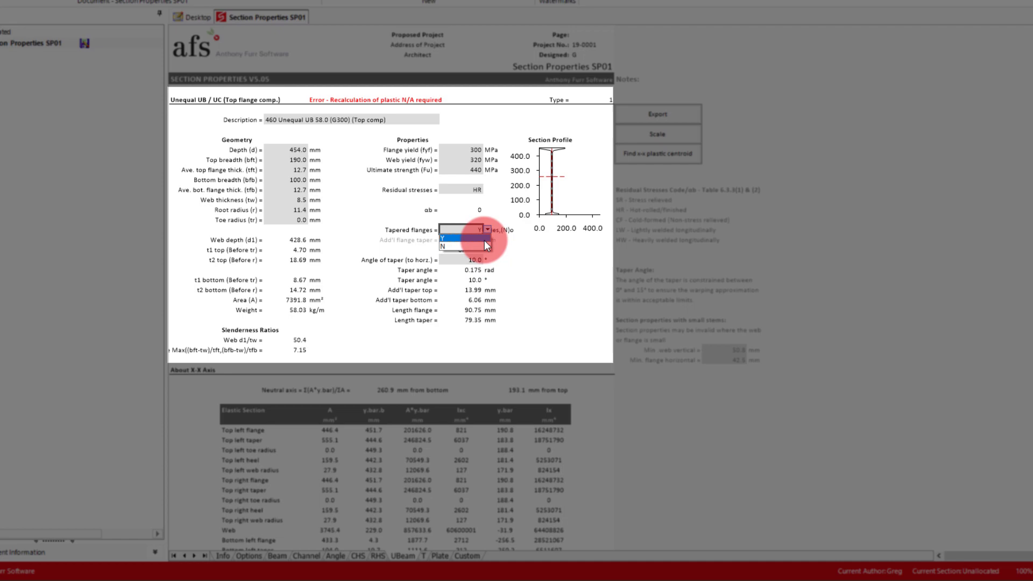
click(442, 246)
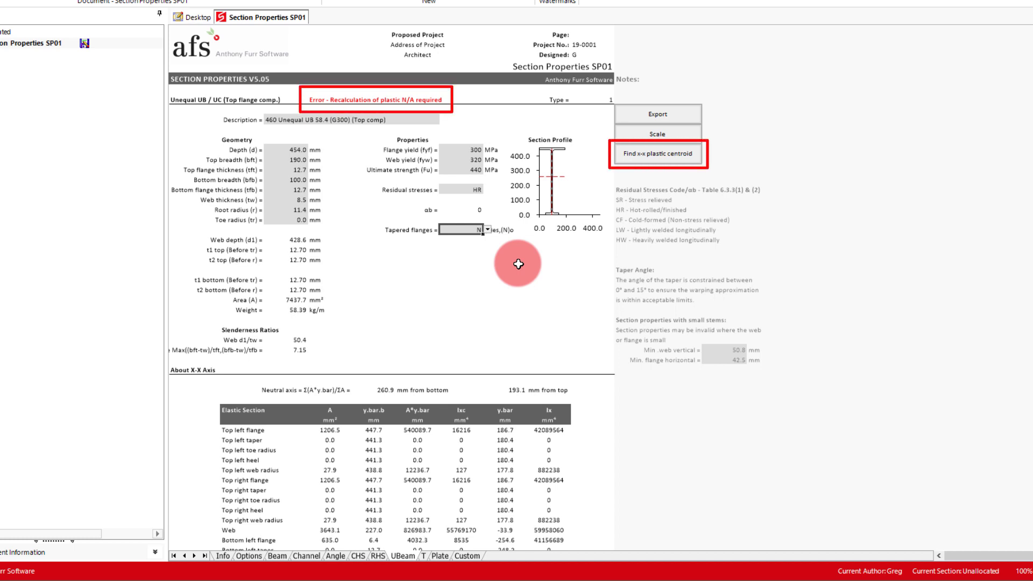
Find the x-x plastic centroid to clear the error and review the summary (φMsx 321 kNm, φNs 1830 kN).
click(657, 154)
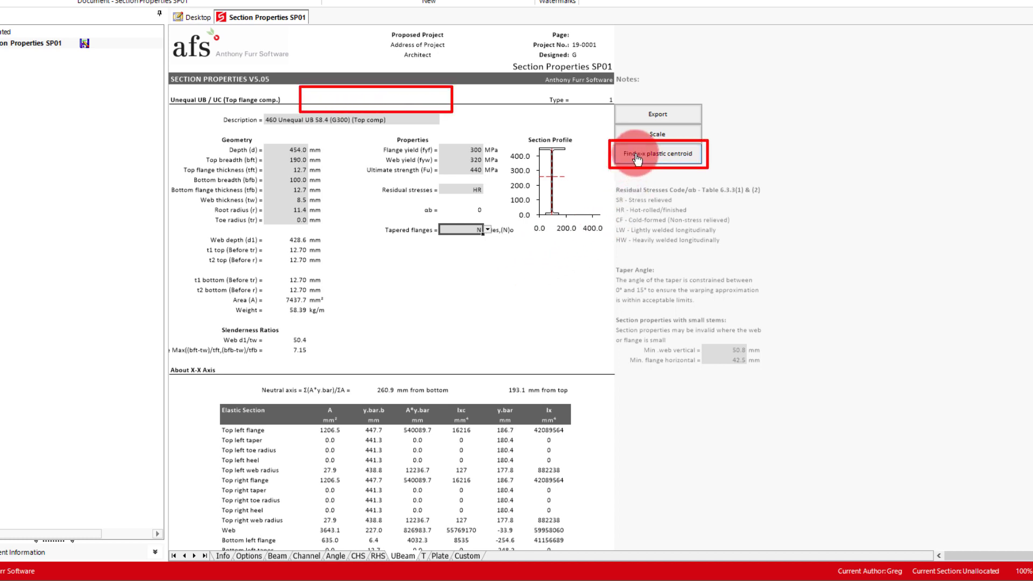
click(657, 154)
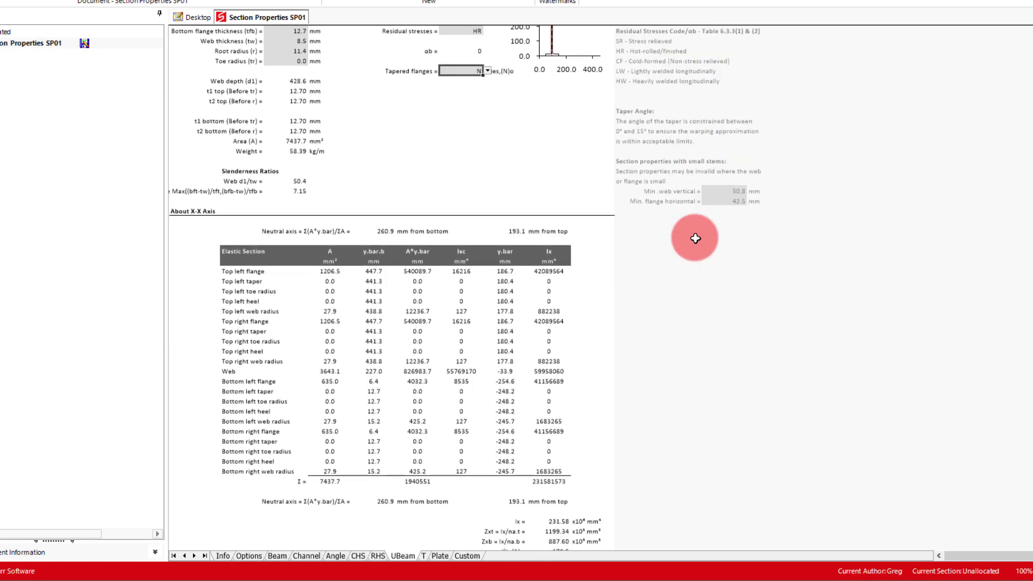
scroll(down, 3)
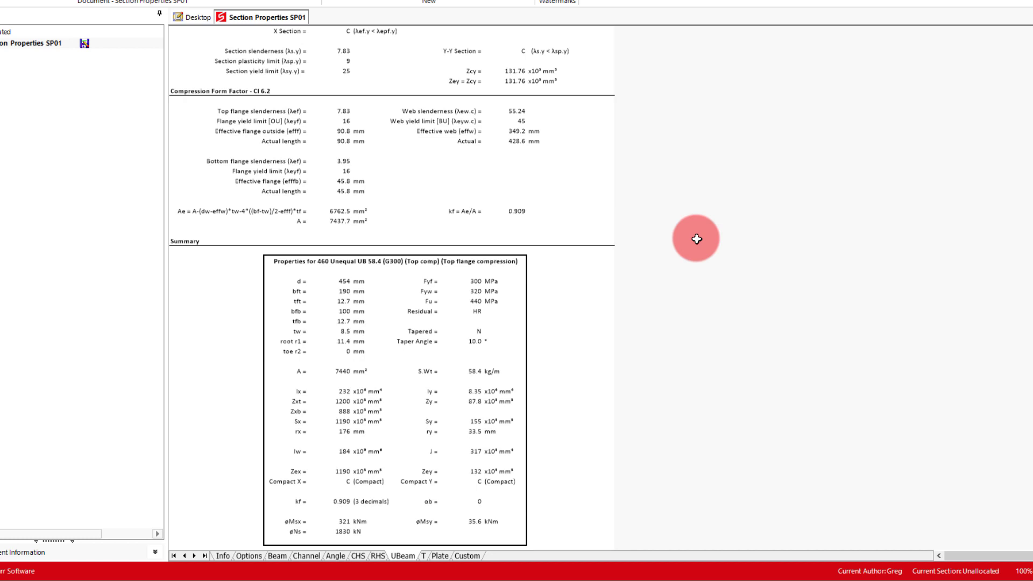
scroll(down, 3)
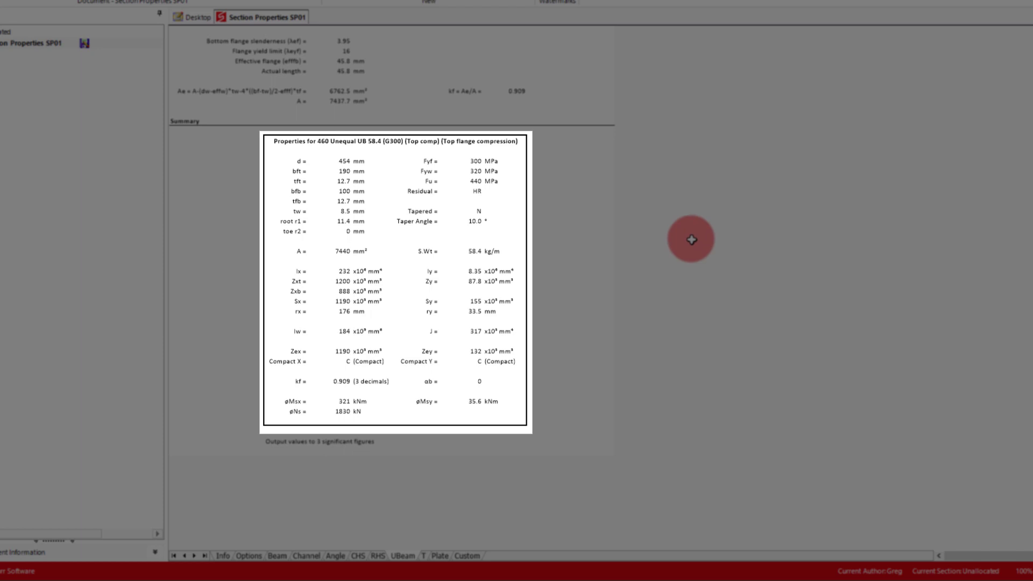
scroll(down, 3)
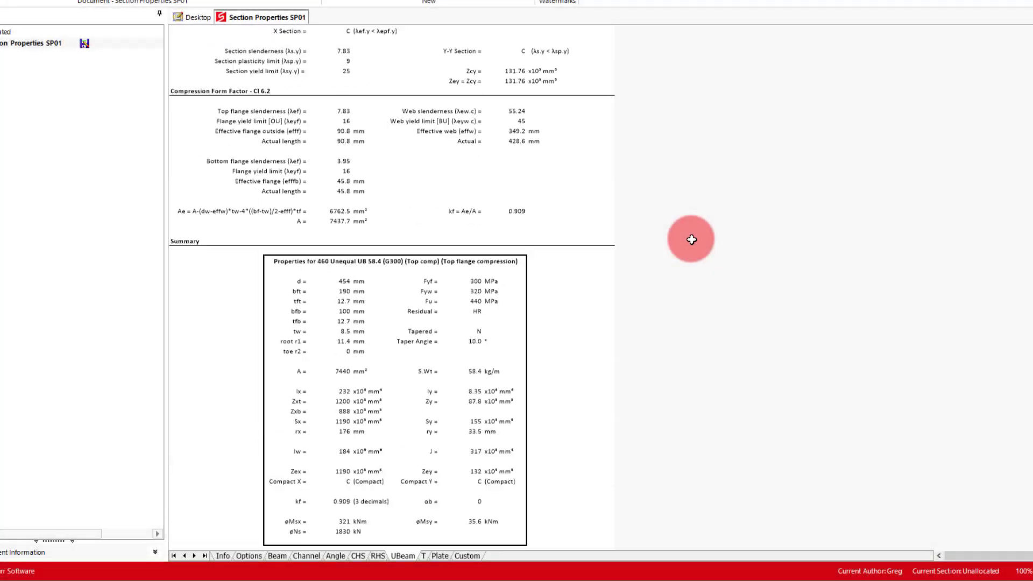
scroll(down, 3)
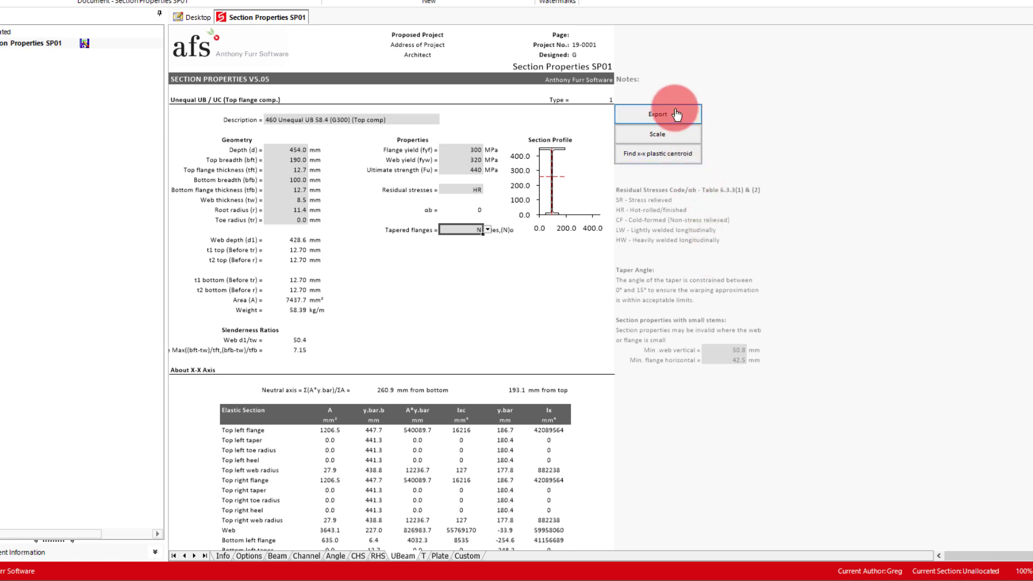
Export the 460 Unequal UB to the Custom sheet and save it as XML in Video Projects > Custom Section Library.
click(657, 113)
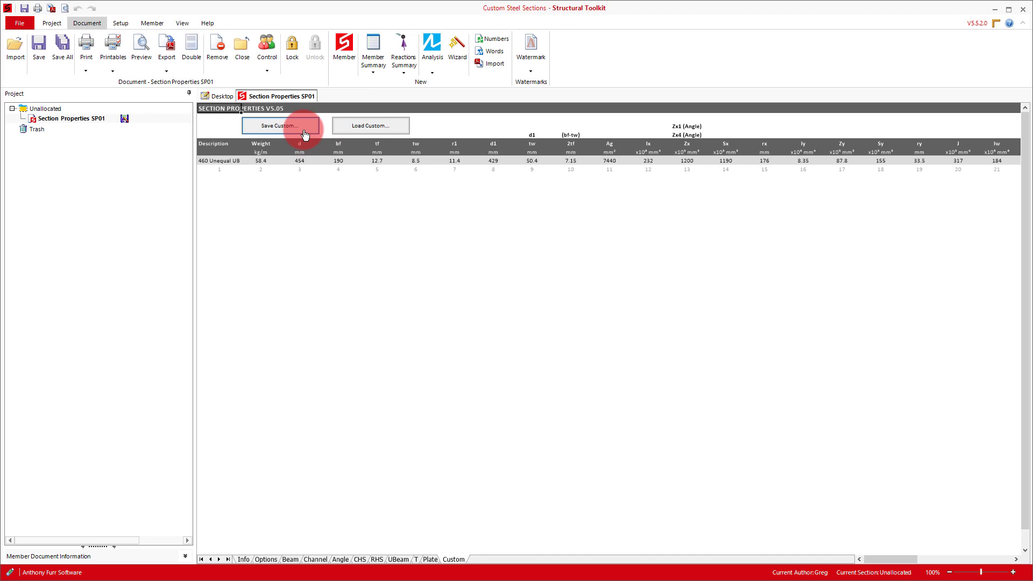
click(280, 126)
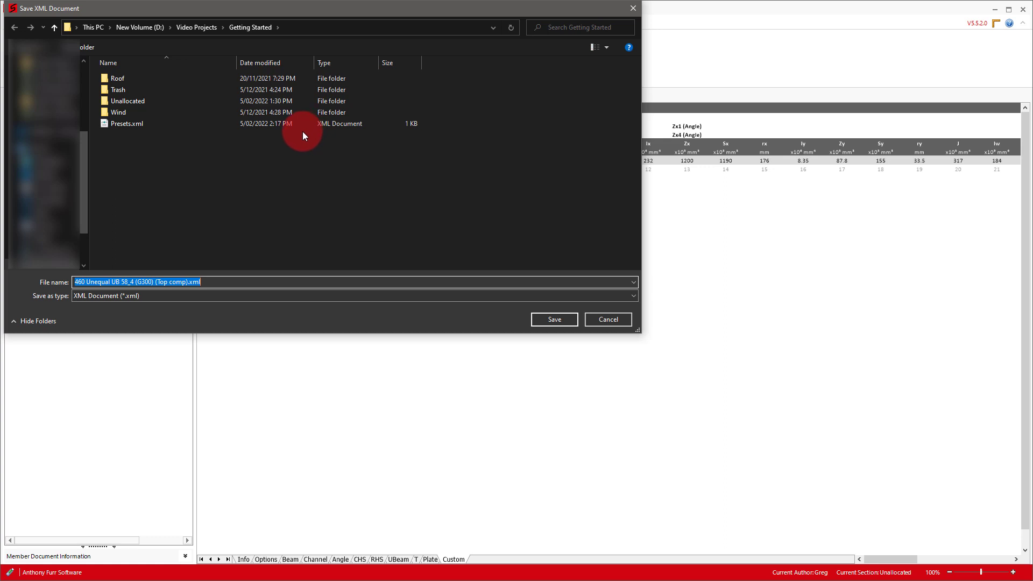
click(196, 27)
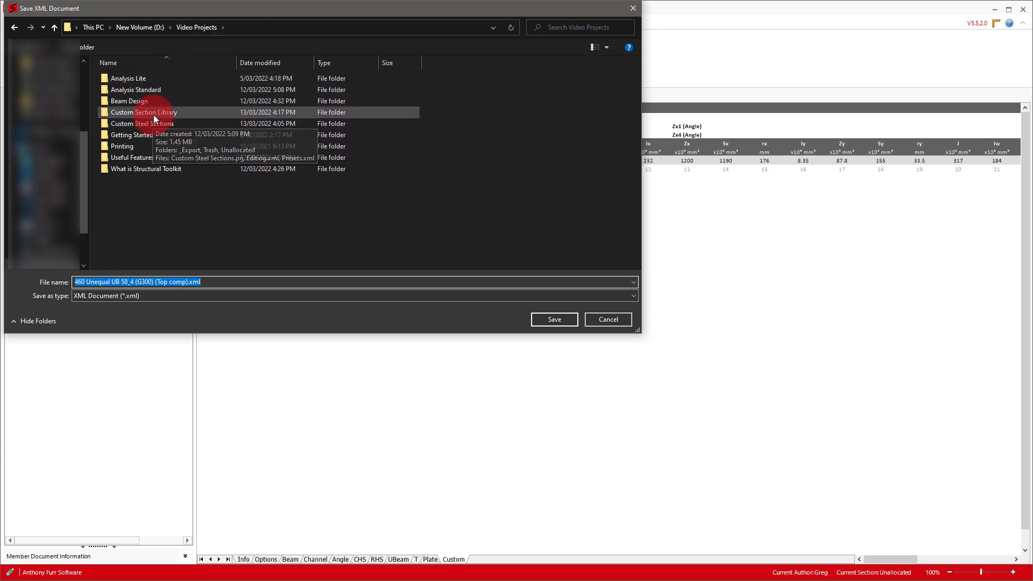
click(553, 319)
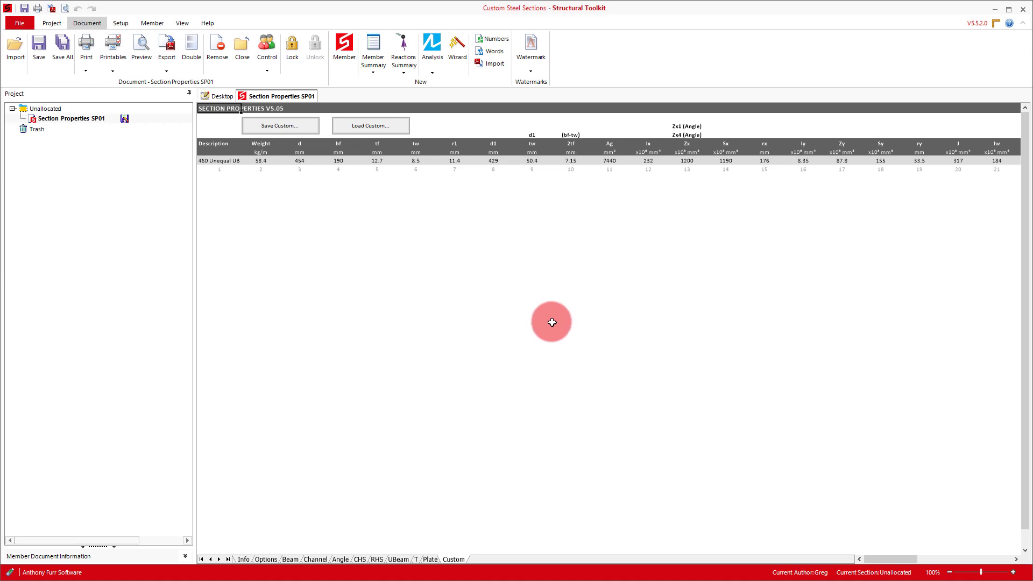
mouse_move(221, 96)
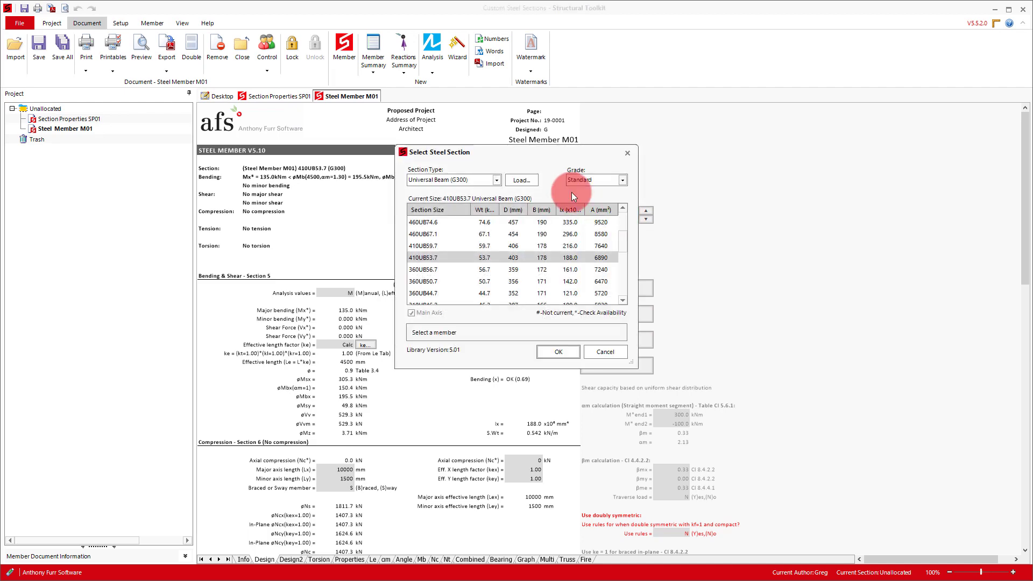
Load the 460 Unequal UB XML into Steel Member M01 and accept the unequal-flange warning.
click(520, 180)
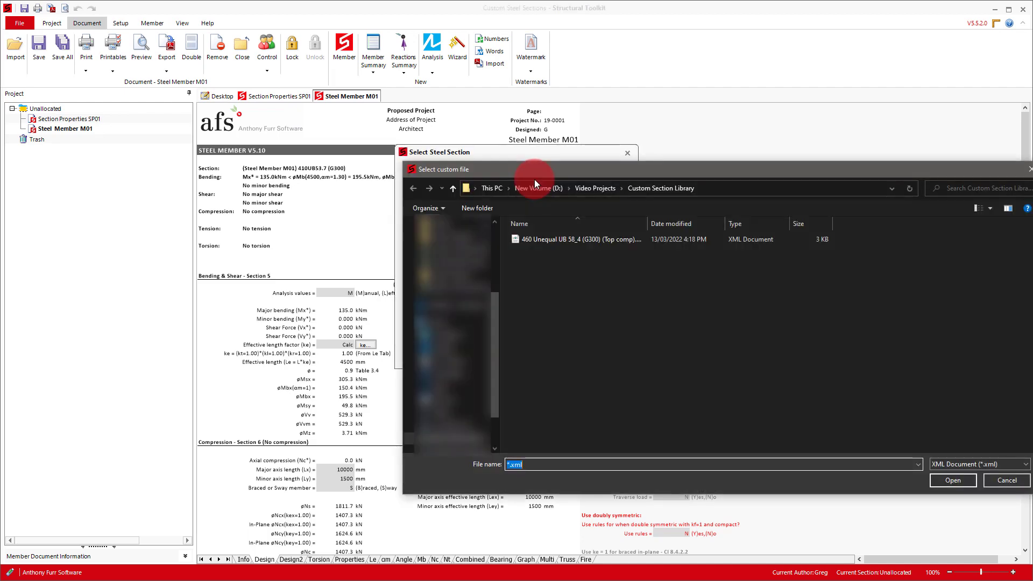
click(575, 239)
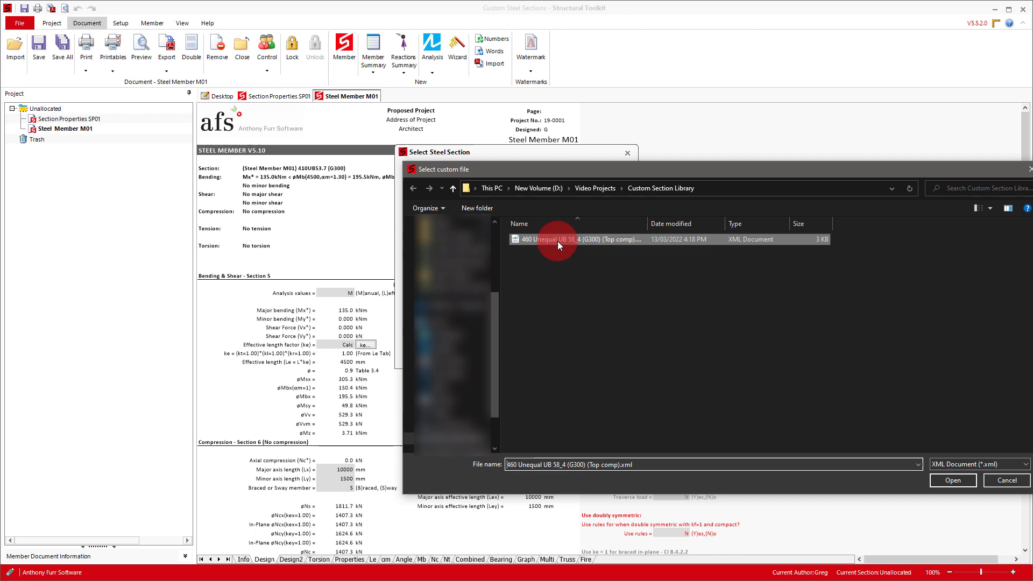
click(951, 480)
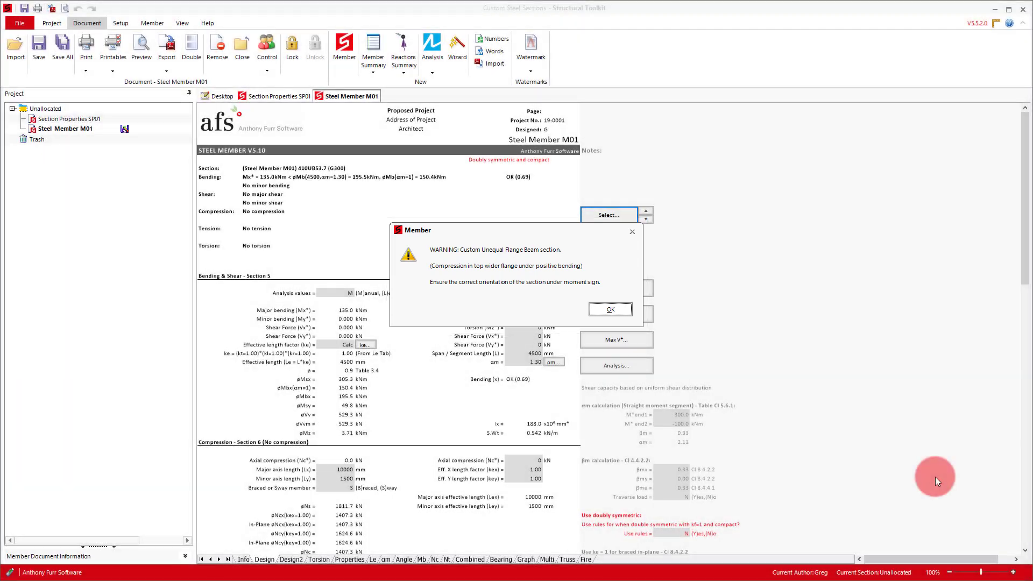
click(609, 309)
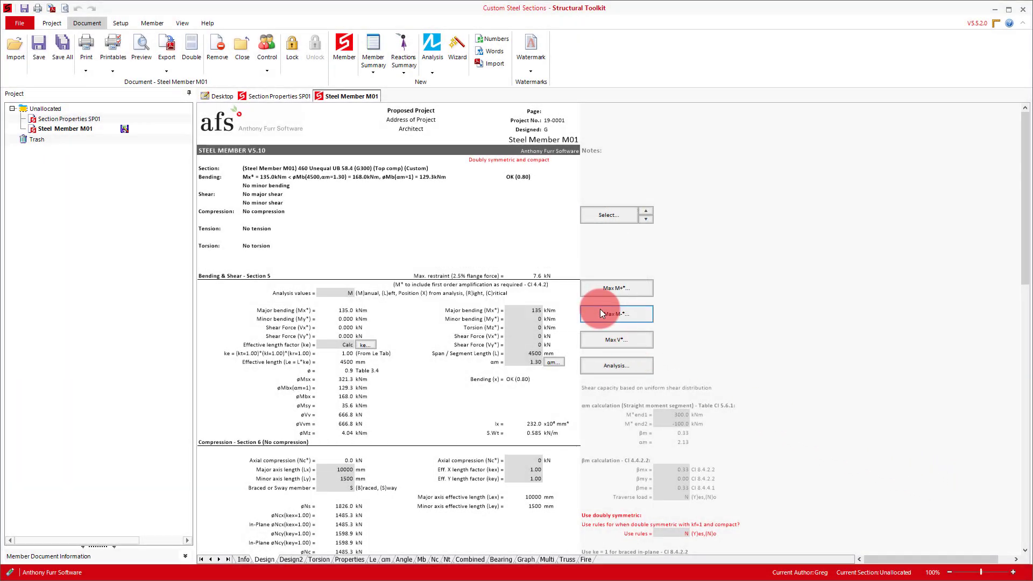